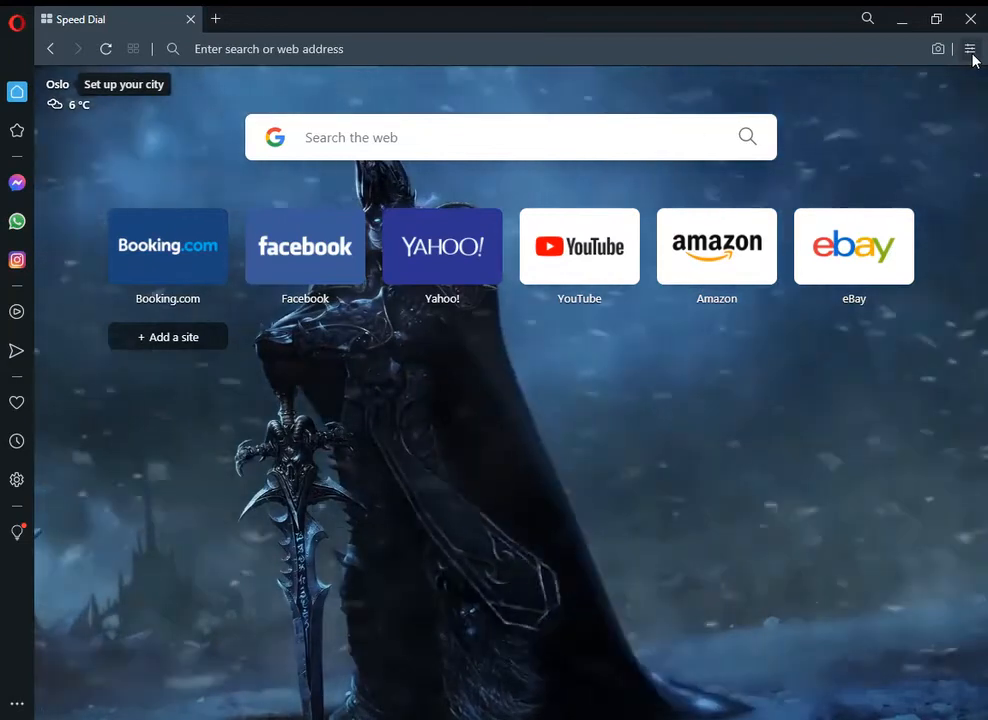
In Easy setup, try the Light theme, then return to the Dark theme.
click(969, 48)
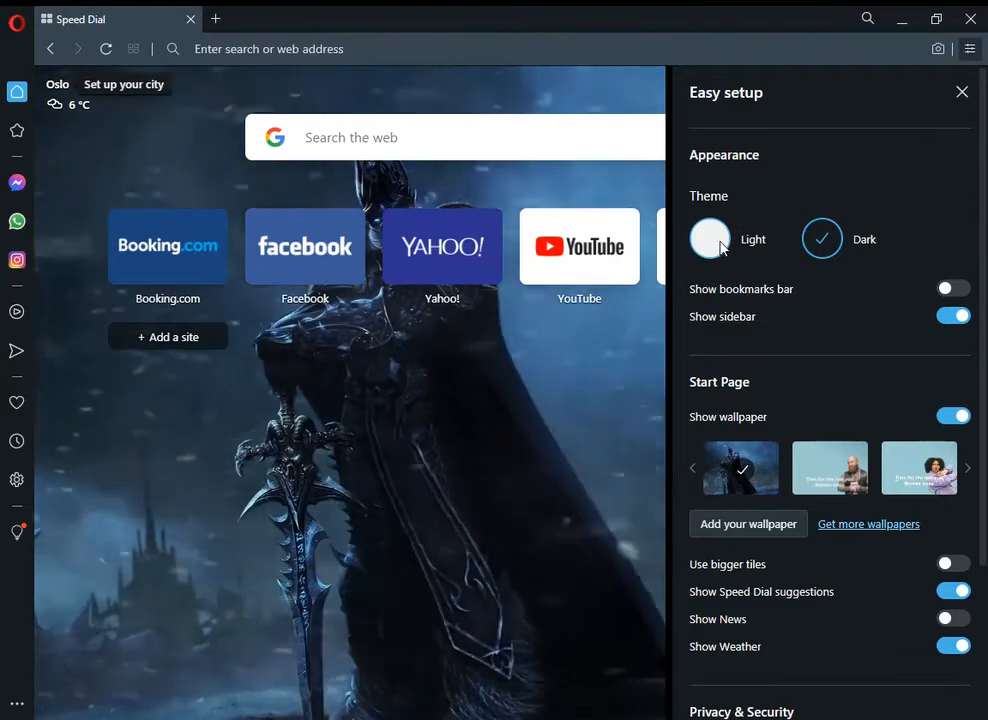
click(710, 239)
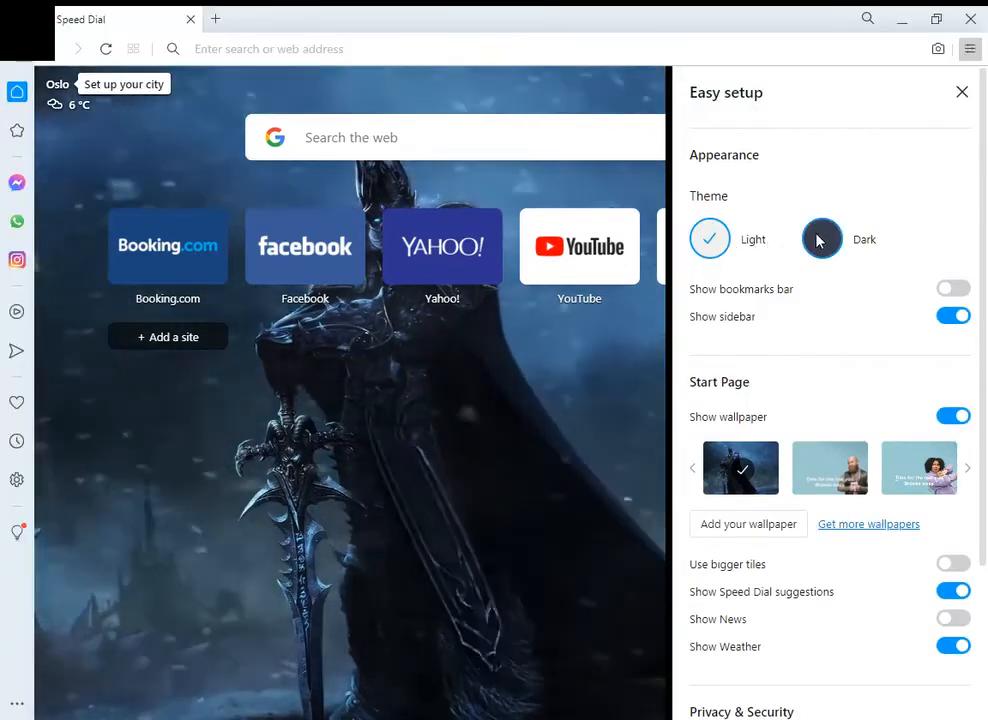
click(822, 239)
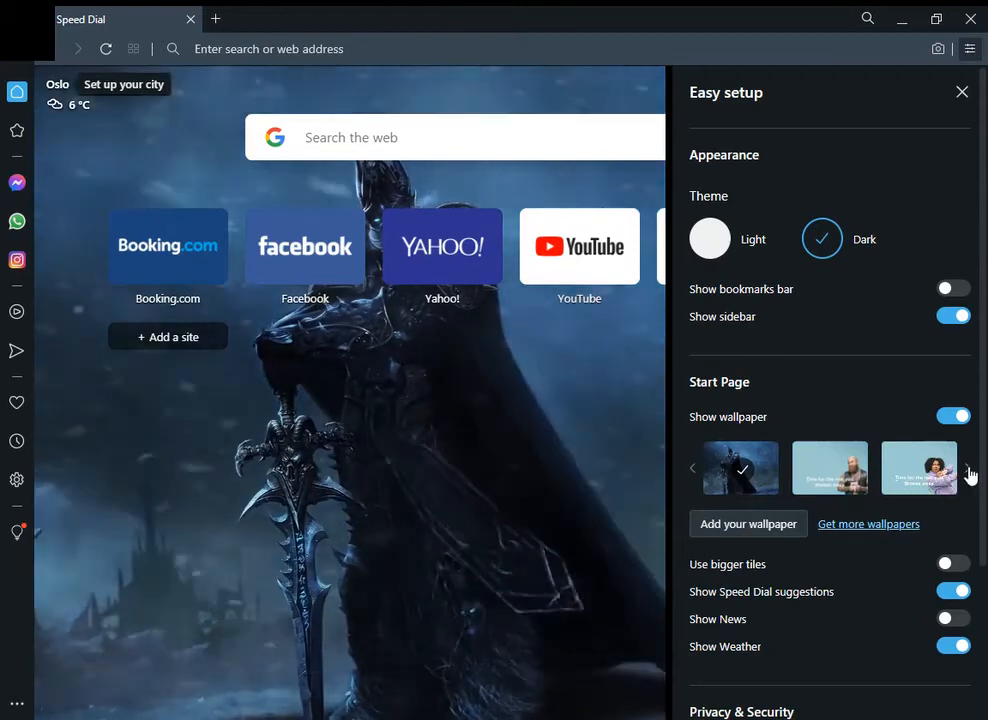
Page through the built-in wallpaper carousel, then go to 'Get more wallpapers'.
click(970, 467)
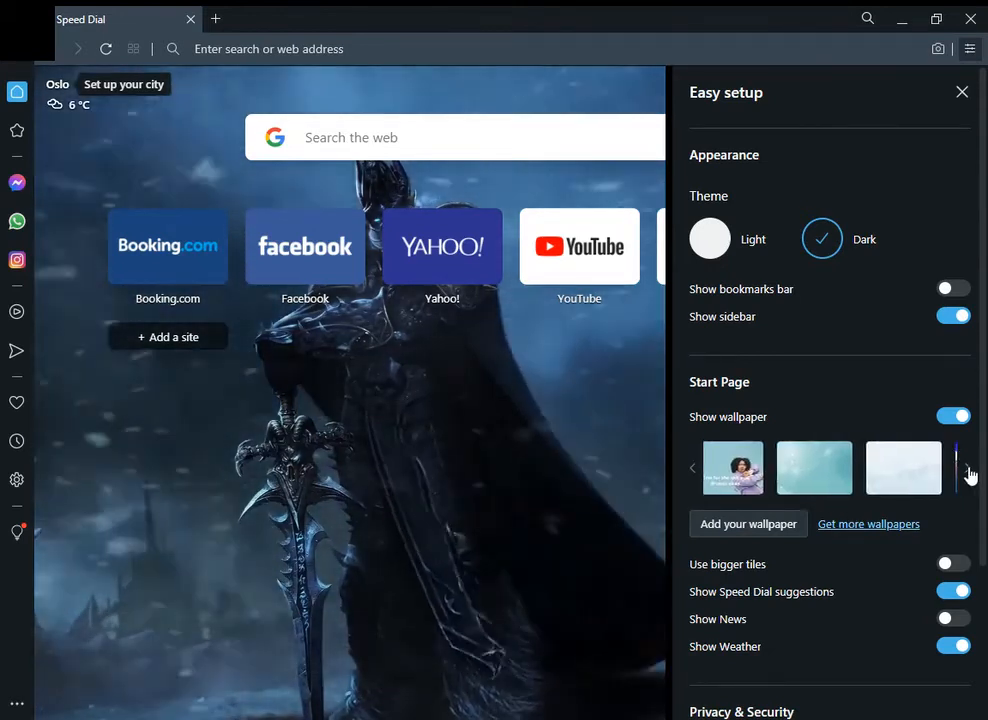
click(968, 468)
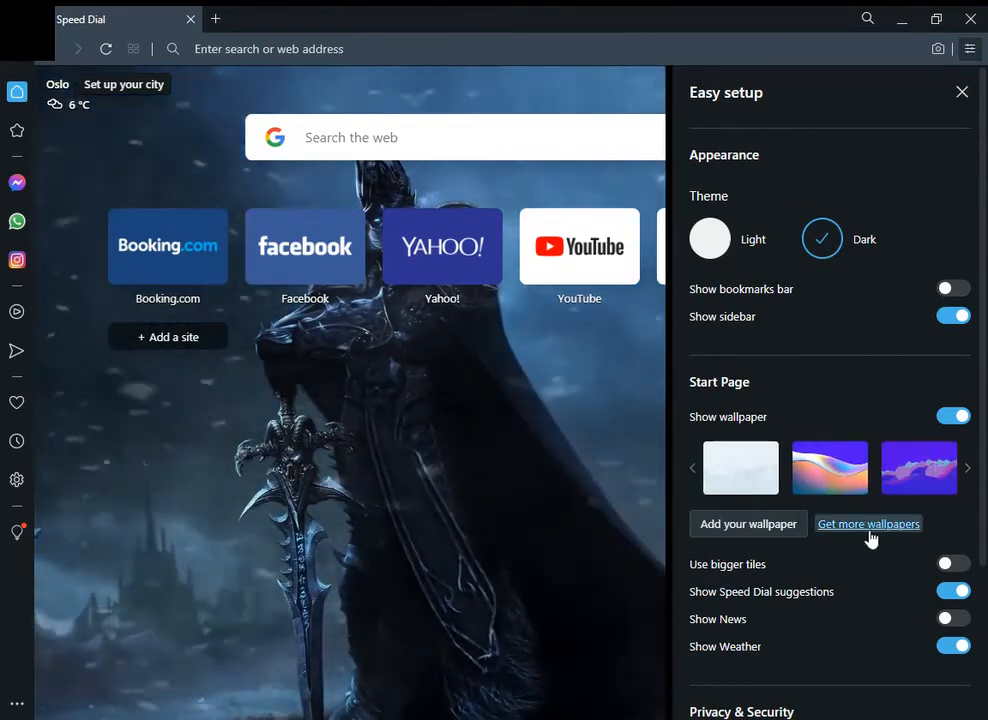
click(868, 523)
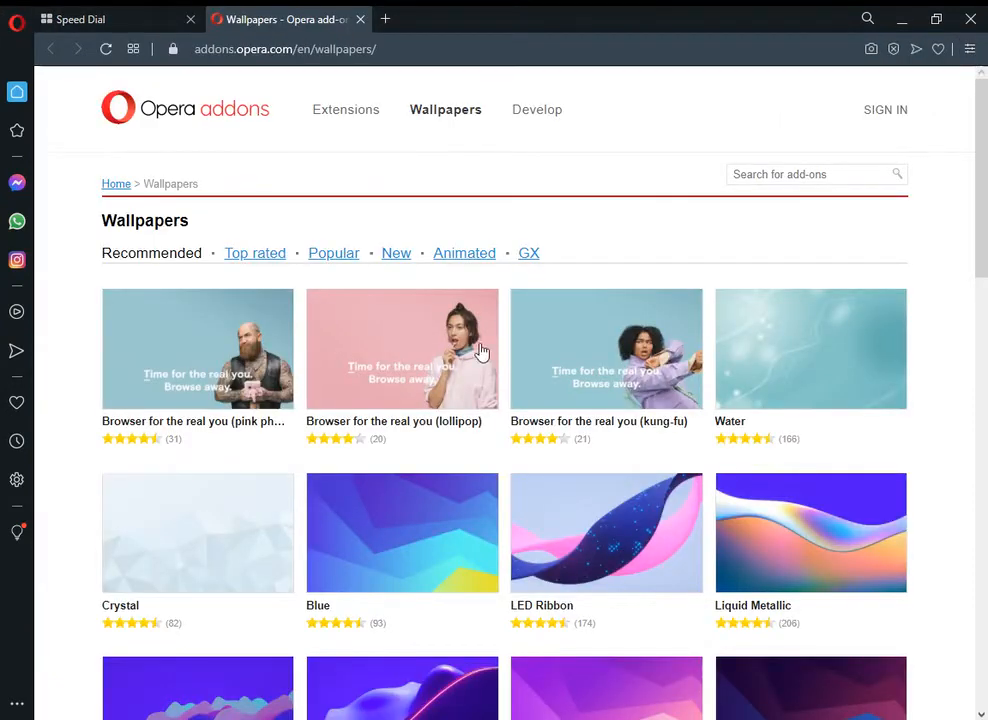
mouse_move(405, 457)
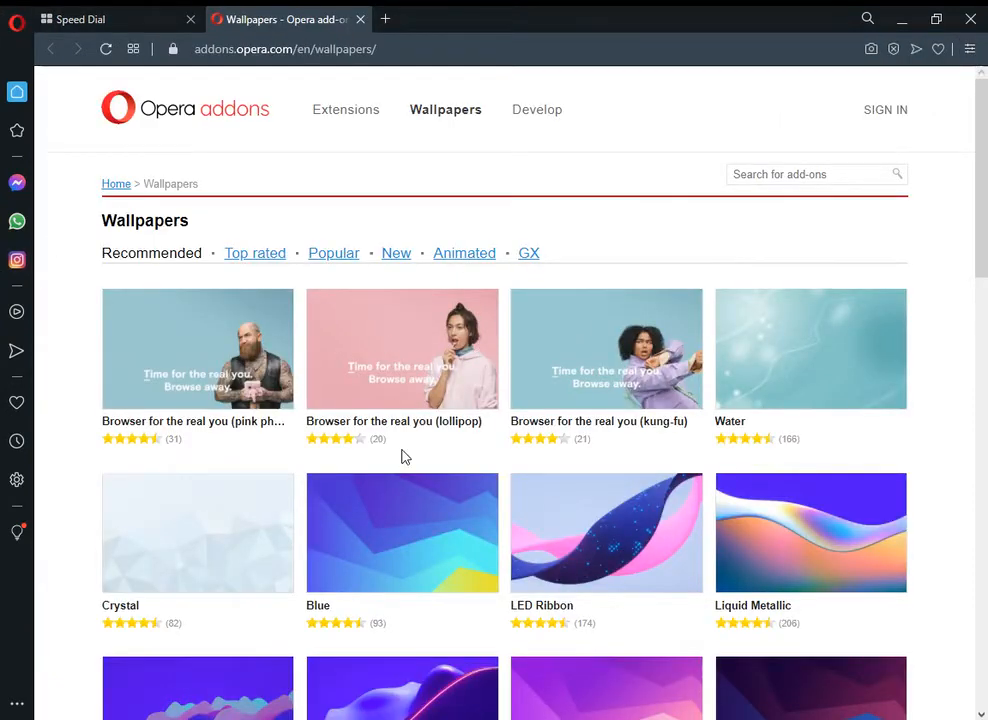
Browse the Popular, Animated and GX wallpaper categories, ending back on Popular.
scroll(down, 3)
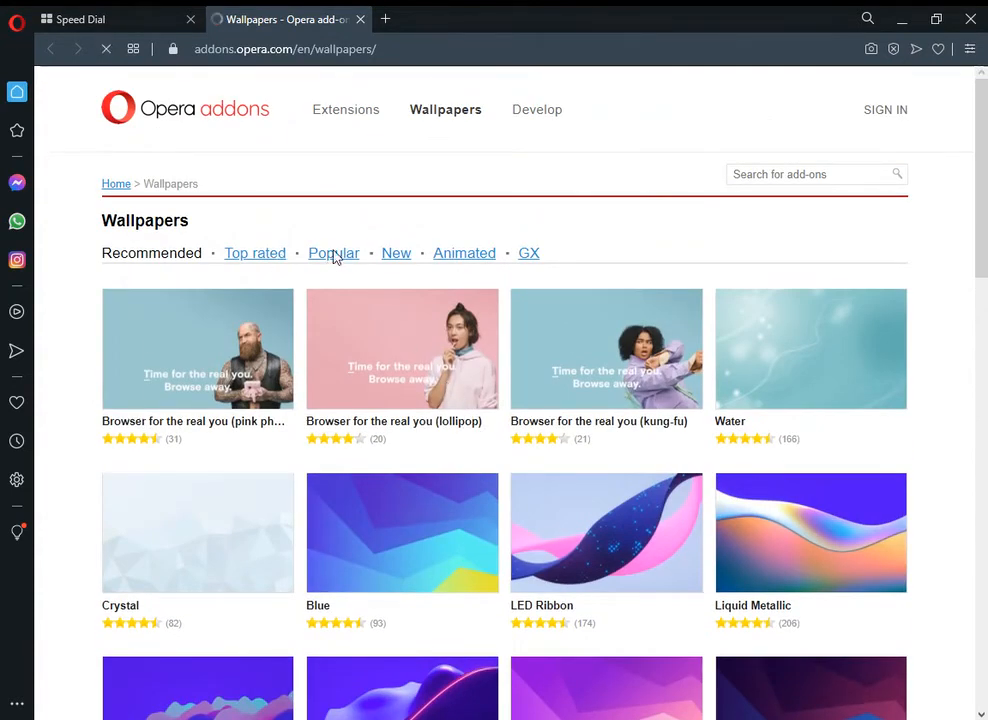
click(333, 253)
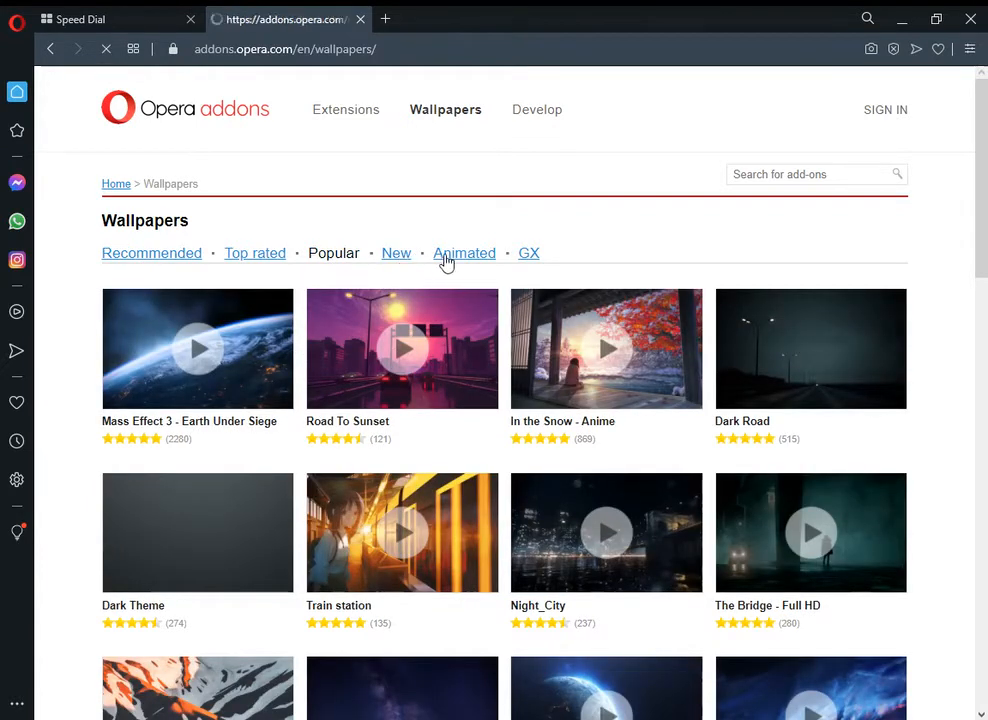
click(464, 253)
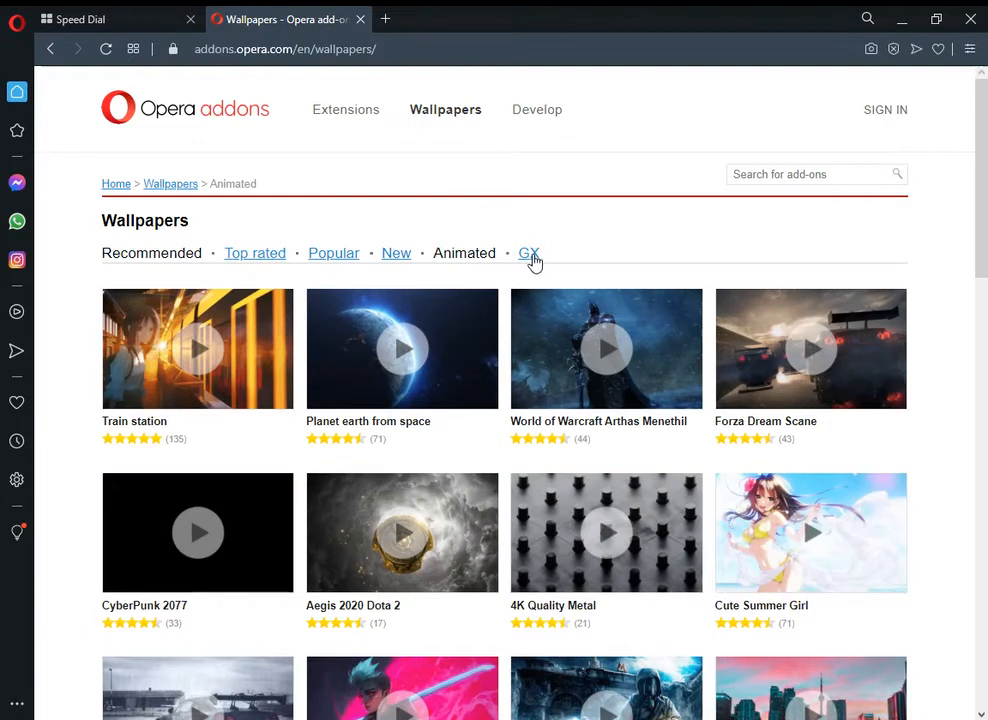
click(528, 252)
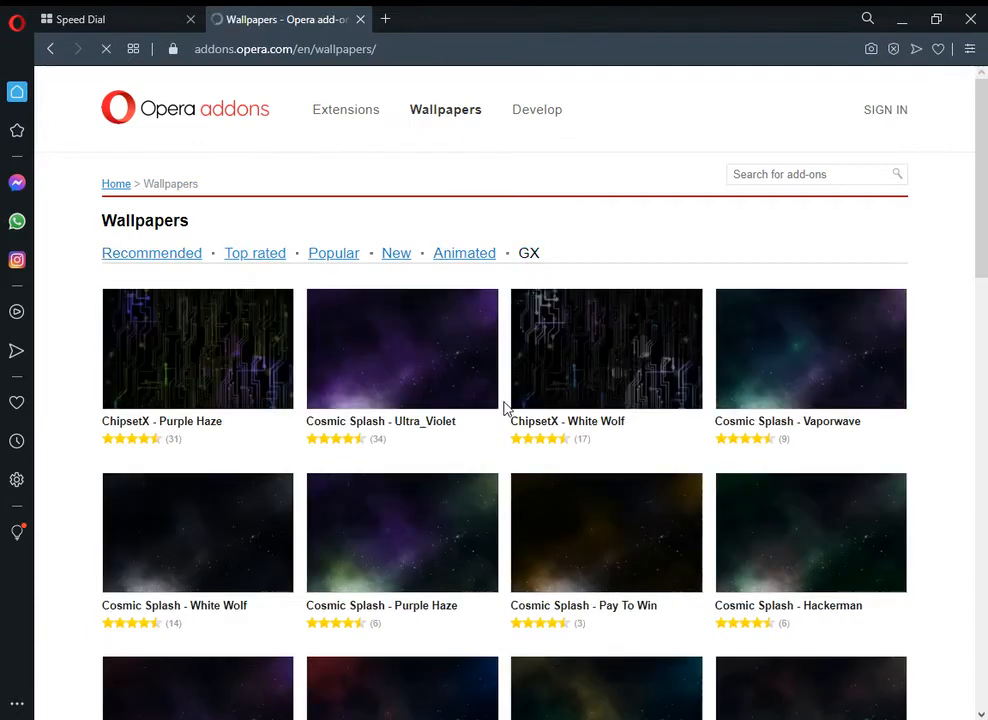
scroll(down, 3)
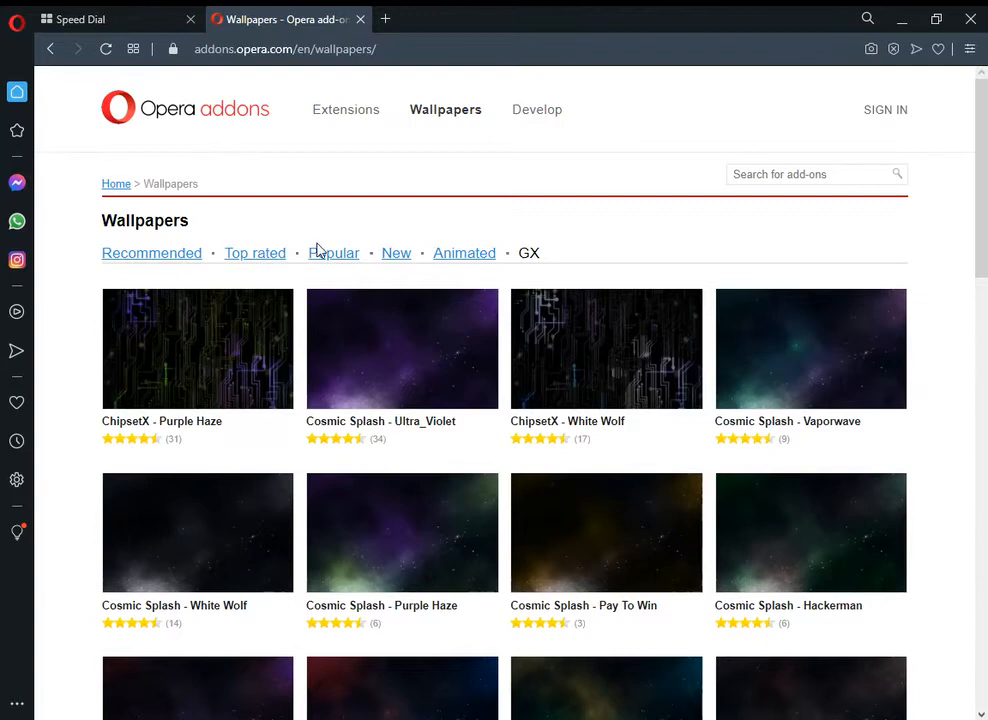
click(333, 252)
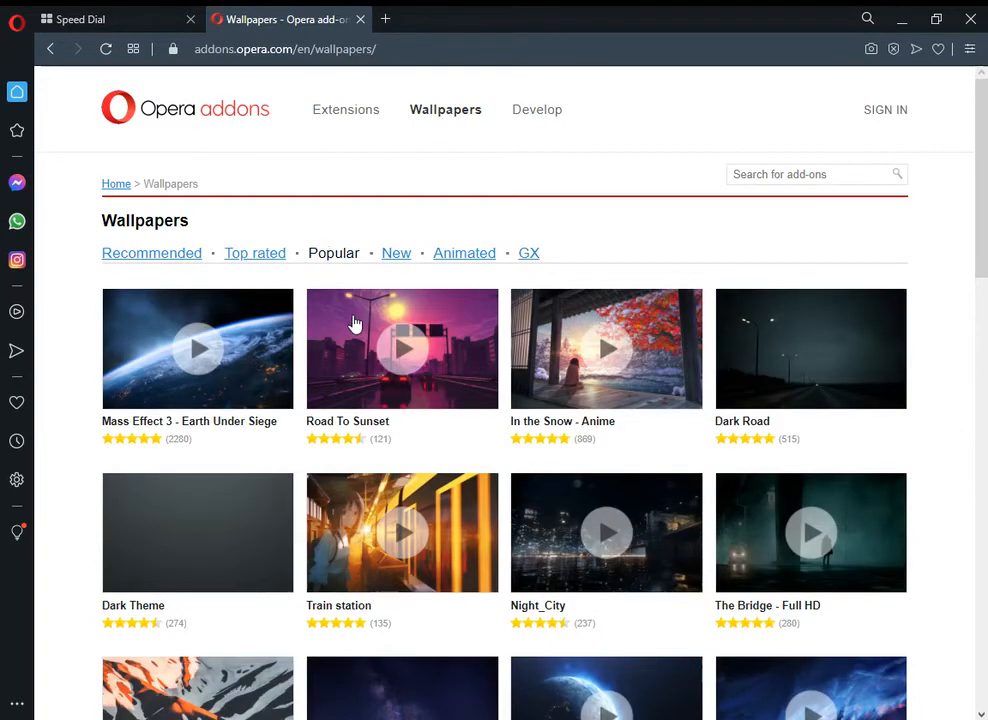
Scroll down the Popular list to the Lamborghini Aventador Tambi wallpaper and open it.
scroll(down, 3)
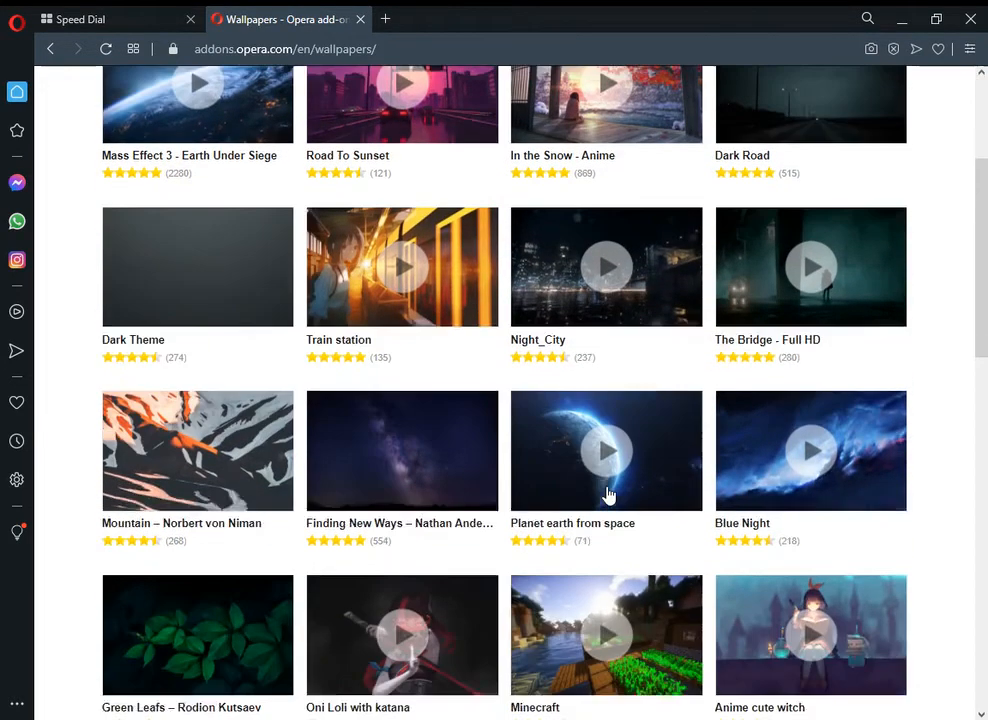
scroll(down, 3)
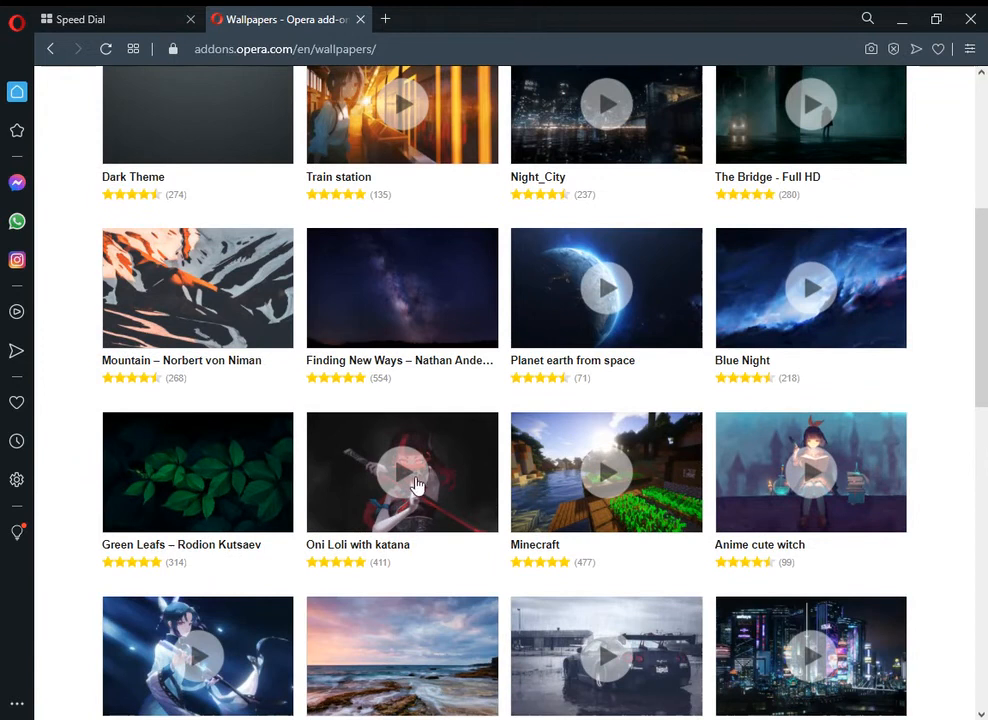
scroll(down, 3)
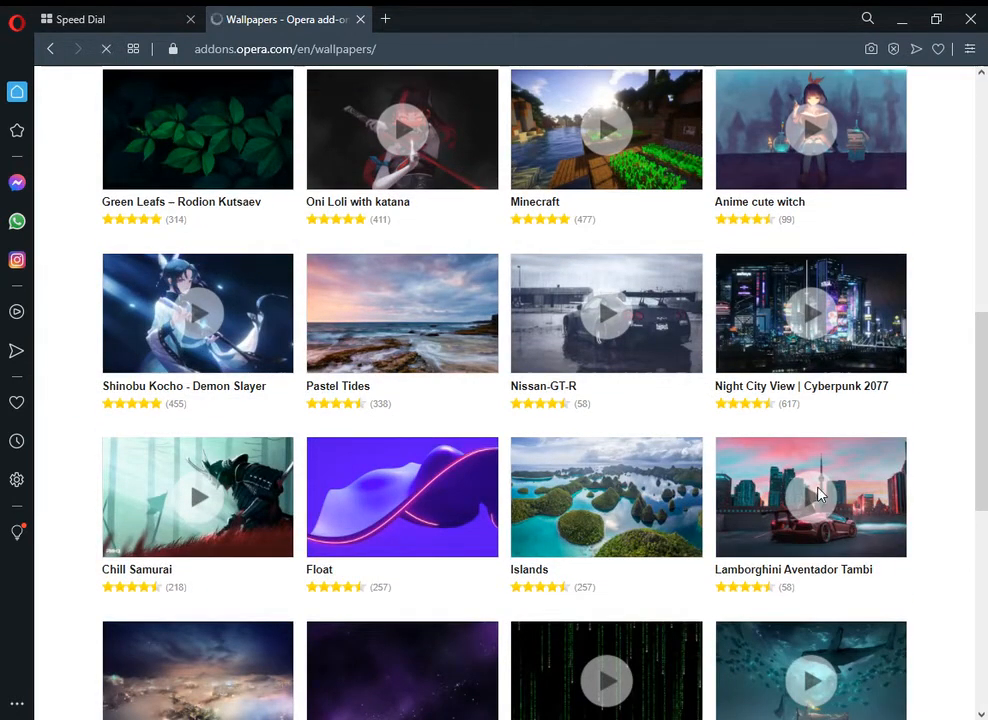
click(810, 497)
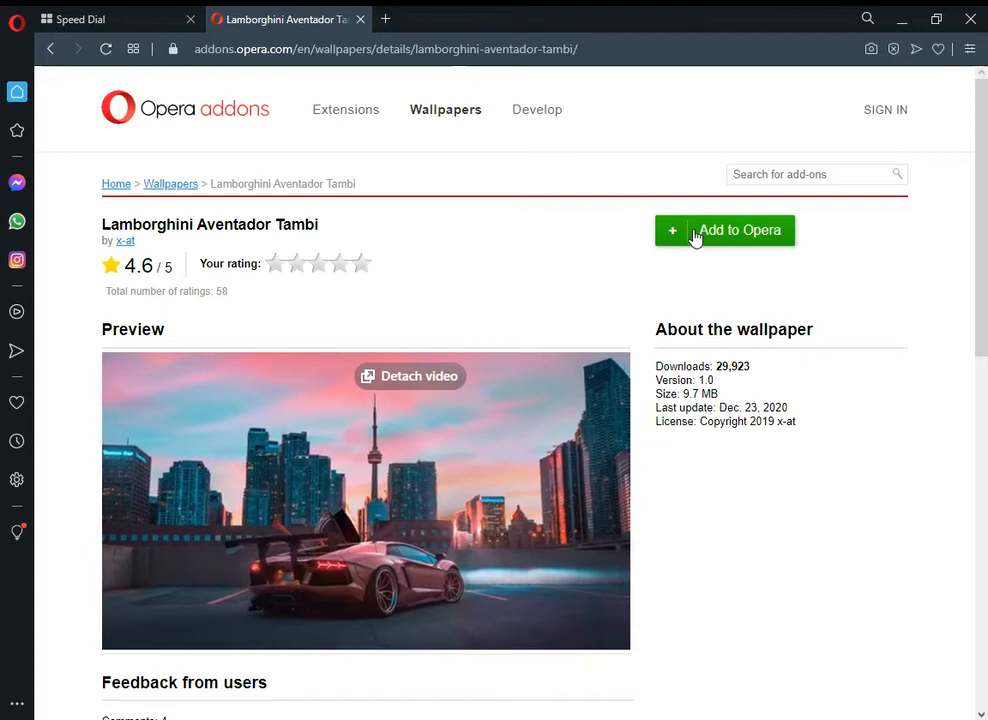
Add the Lamborghini Aventador Tambi wallpaper to Opera and confirm it in Easy setup.
click(724, 230)
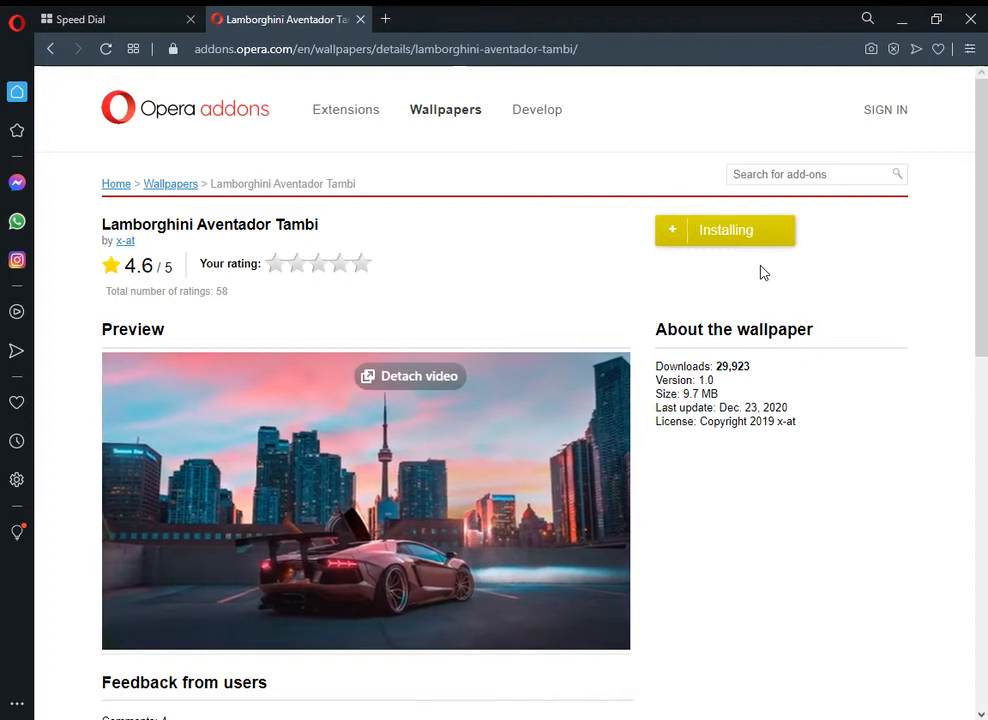
mouse_move(575, 228)
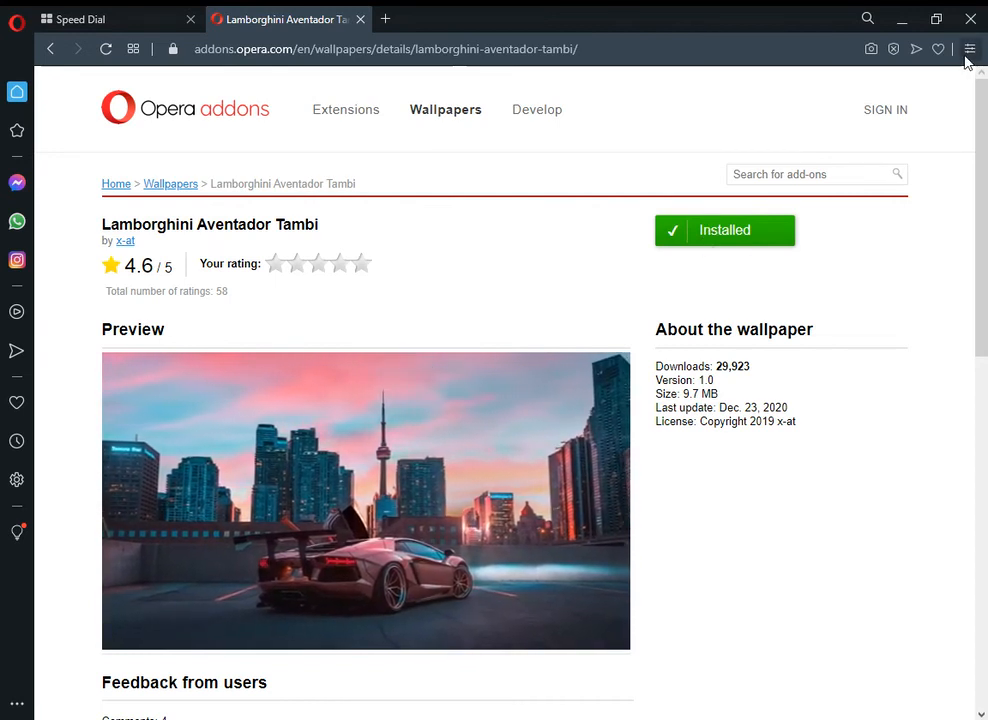
click(968, 48)
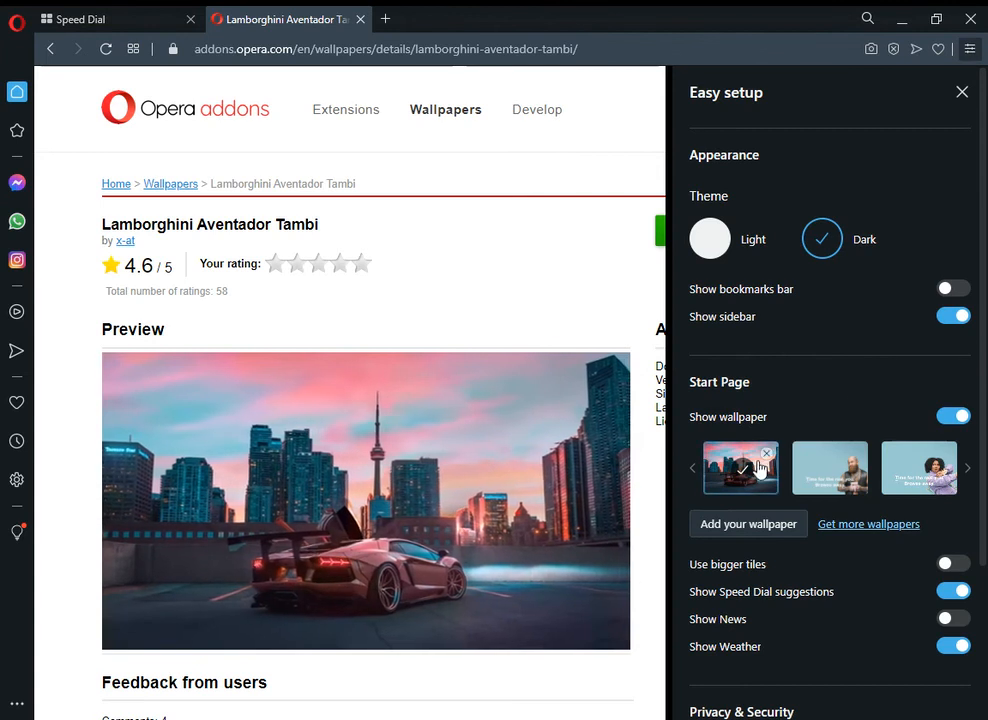